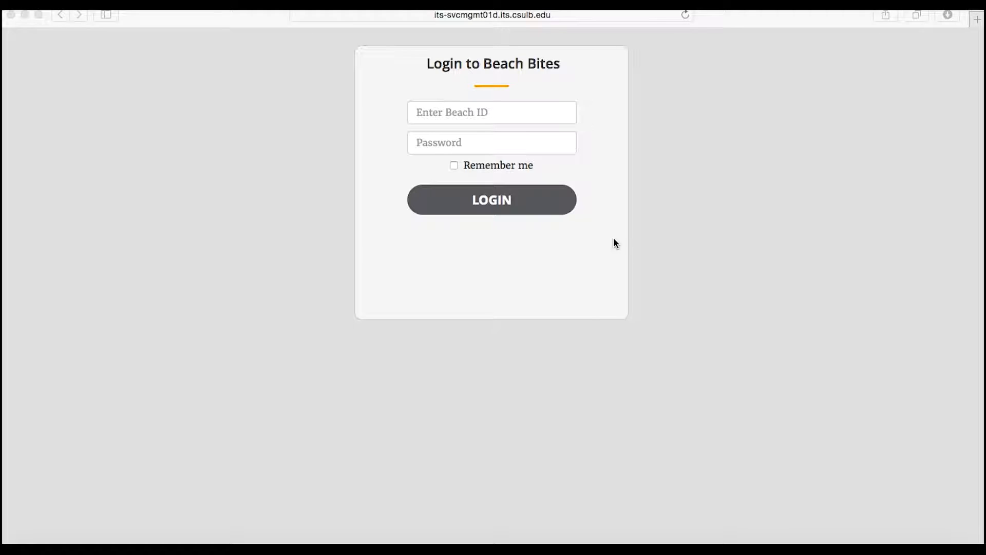
pyautogui.moveTo(520, 204)
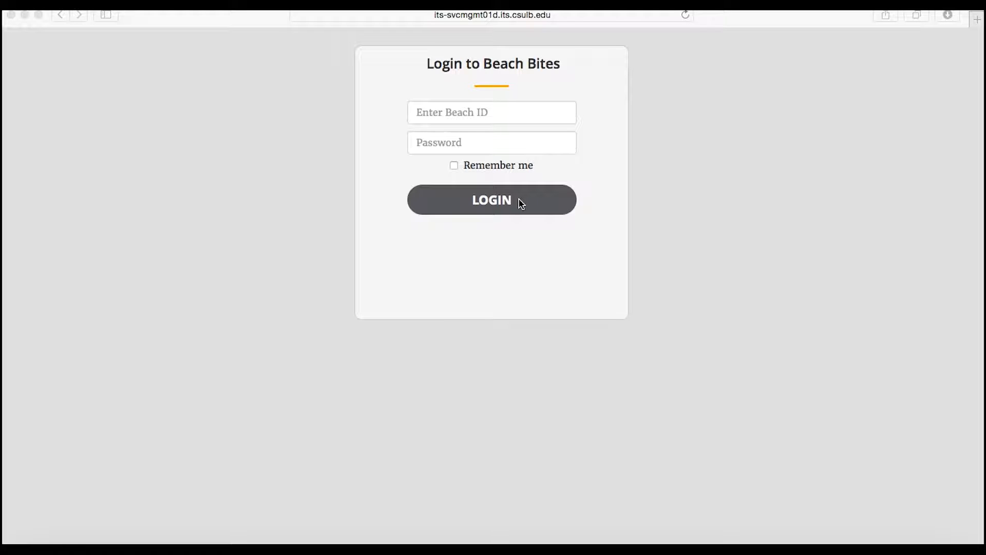
# - Log in with the Beach ID and password to reach the Admin Panel
pyautogui.click(491, 199)
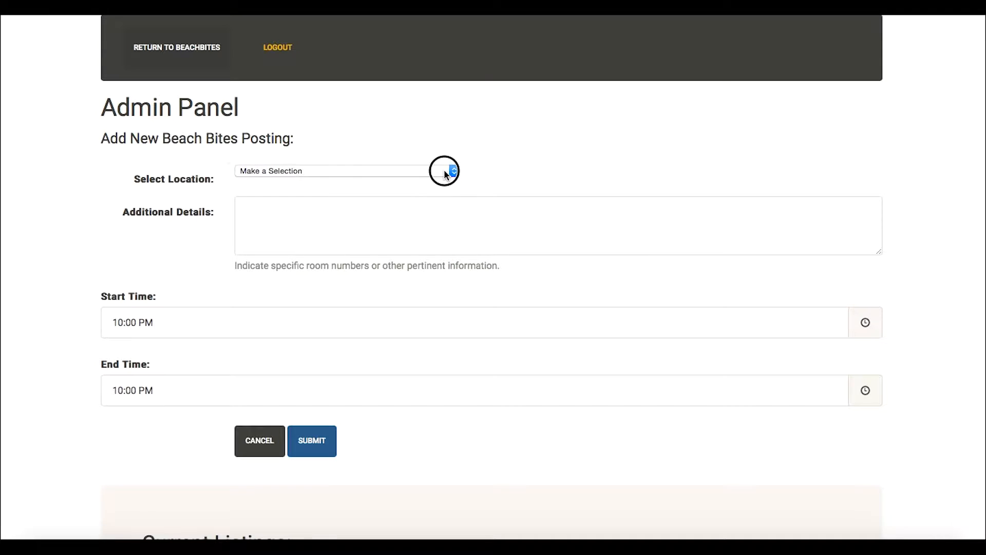
# - Choose The Pointe (at the Pyramid) as location and describe 10 pizzas, 2 large salads and sodas
pyautogui.click(343, 170)
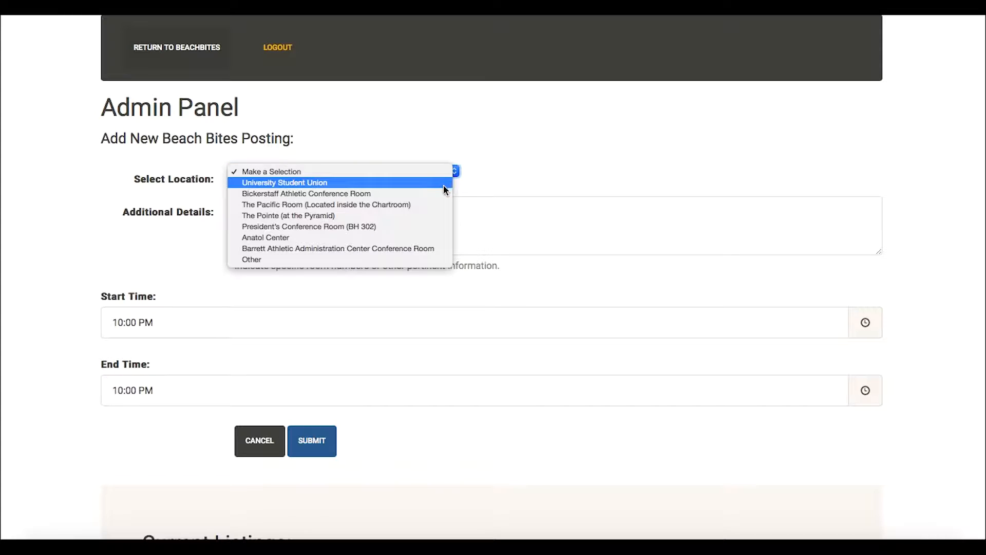
pyautogui.moveTo(441, 215)
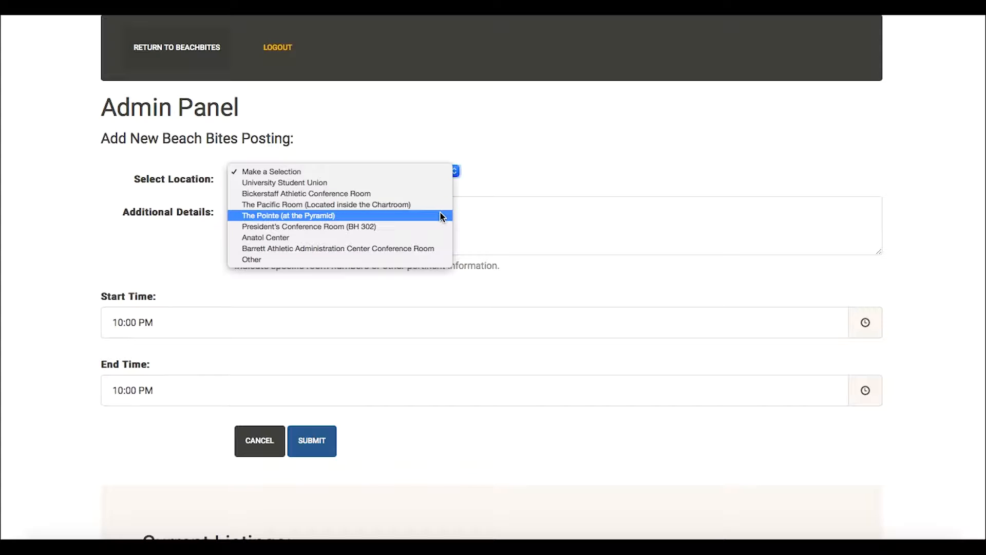
pyautogui.click(288, 214)
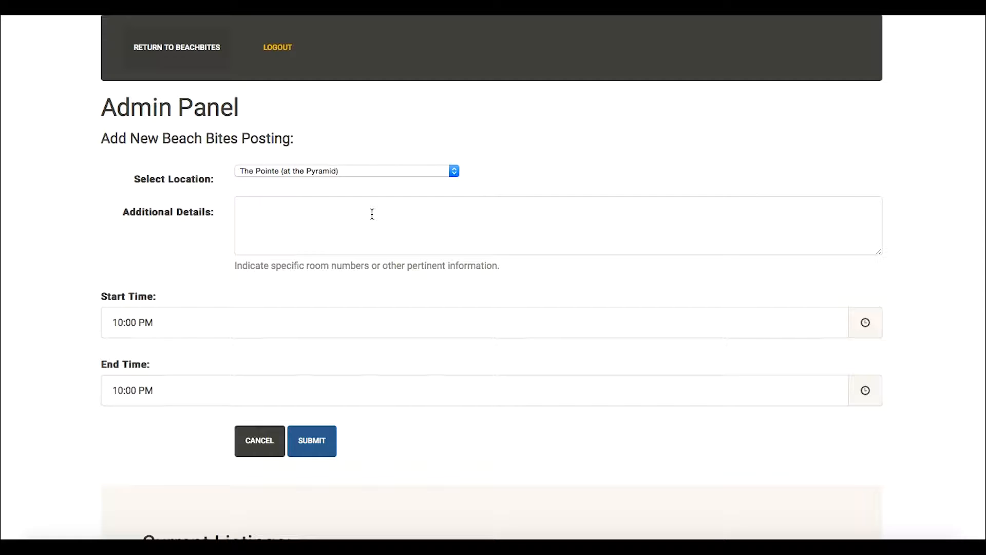
pyautogui.write('10 pizzas (3 pepperoni and 7 cheese), 2 large salads, and sodas. First come, first serve!')
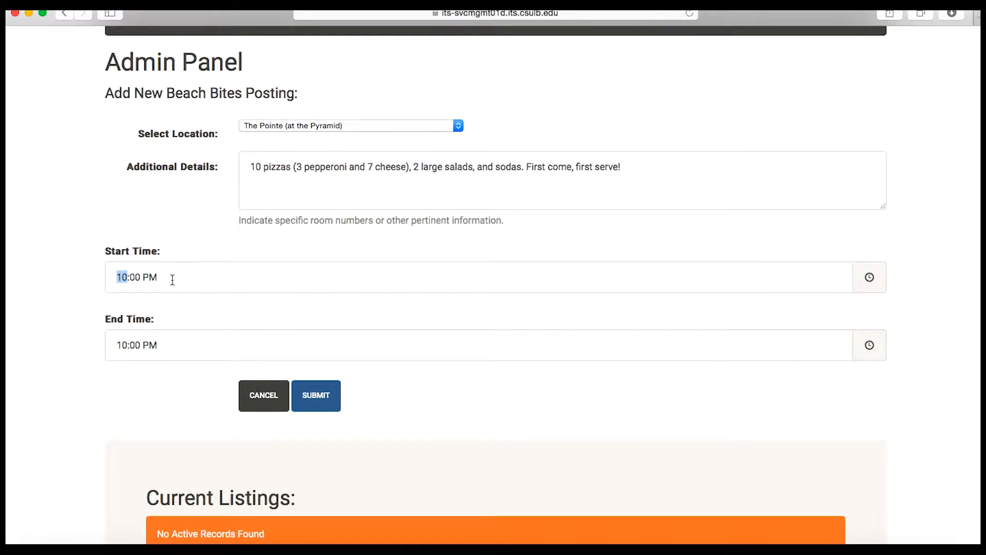
# - Submit the Pointe posting running 4:00 to 5:00 PM and go to the public Beach Bites site
pyautogui.write('4')
pyautogui.click(479, 345)
pyautogui.write('5')
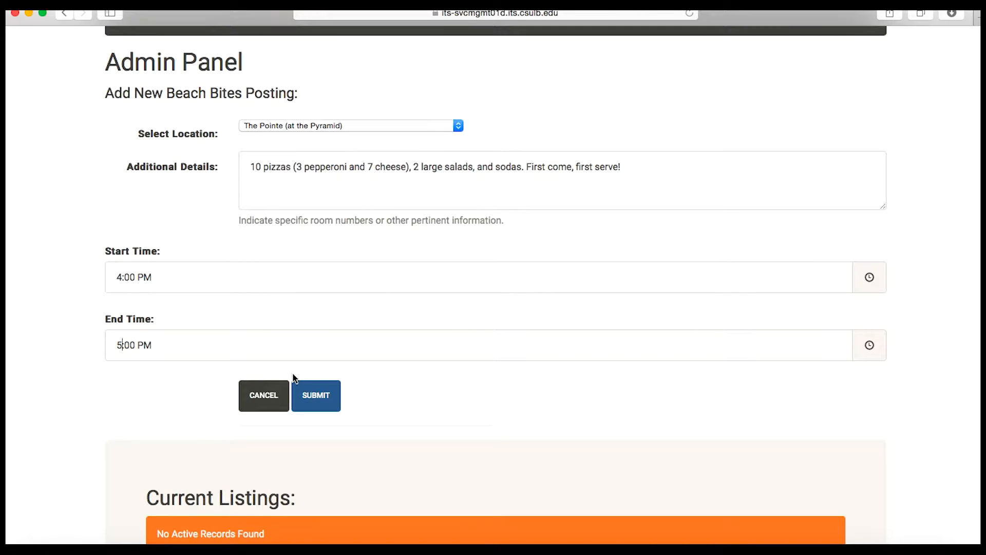
pyautogui.click(316, 394)
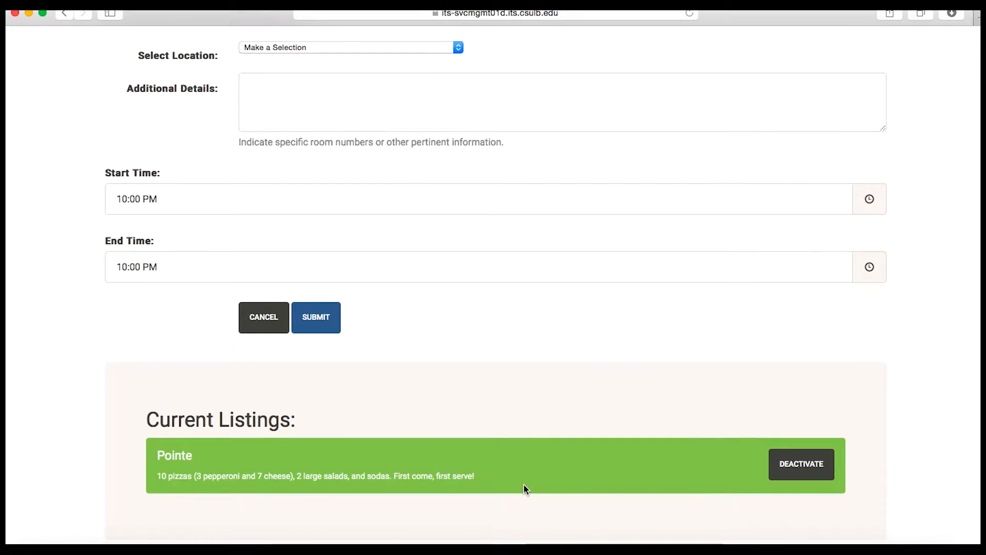
pyautogui.click(729, 39)
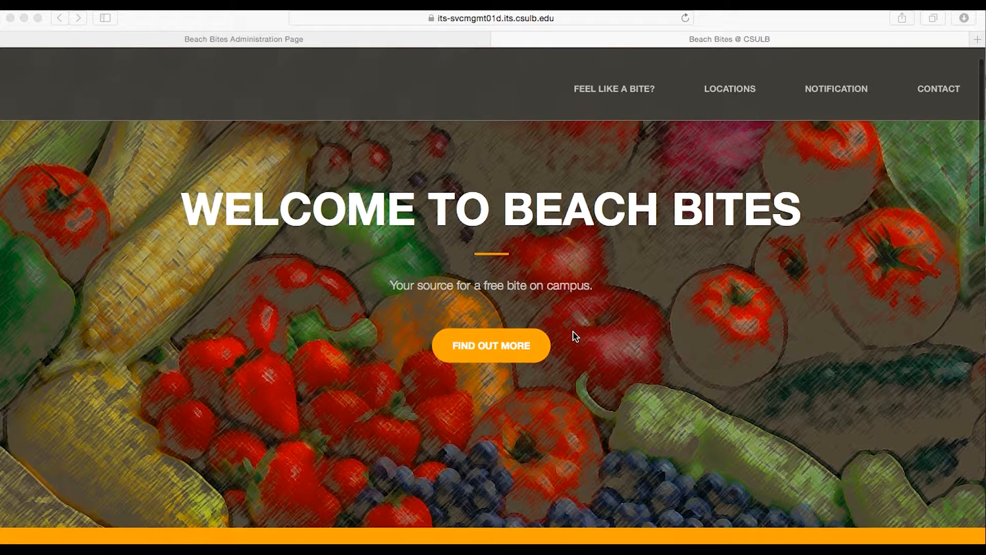
# - View the Pointe card under LOCATIONS, then return to the administration page
pyautogui.click(729, 88)
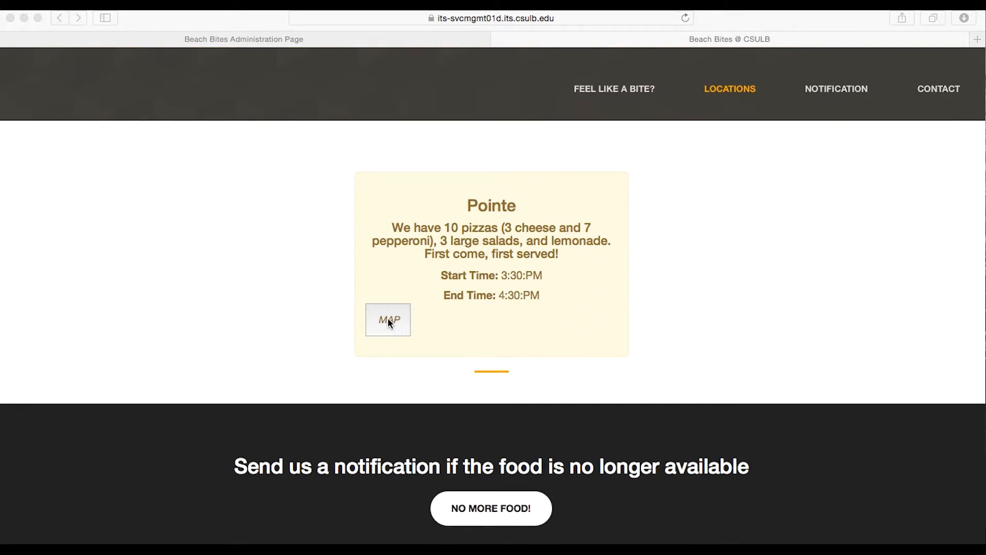
pyautogui.click(389, 320)
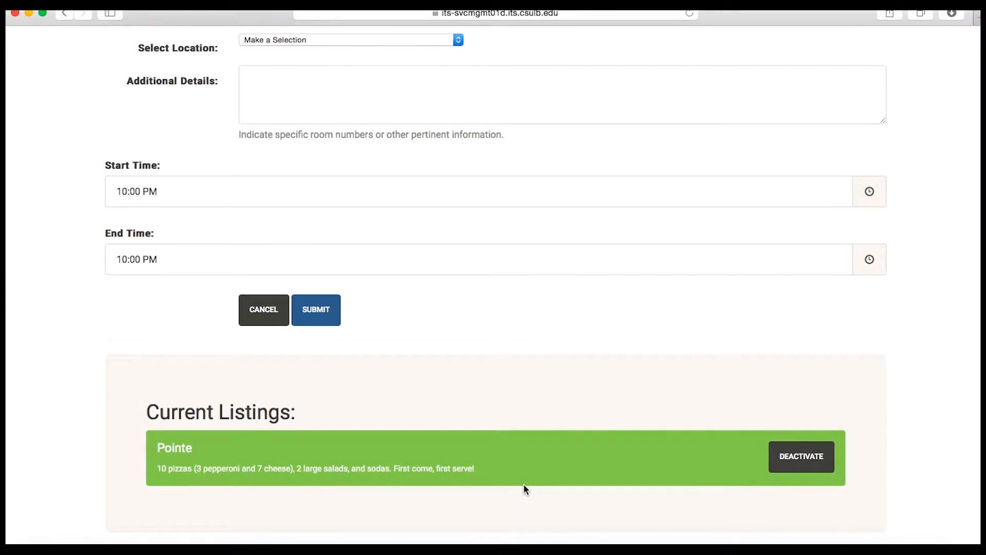
pyautogui.moveTo(199, 472)
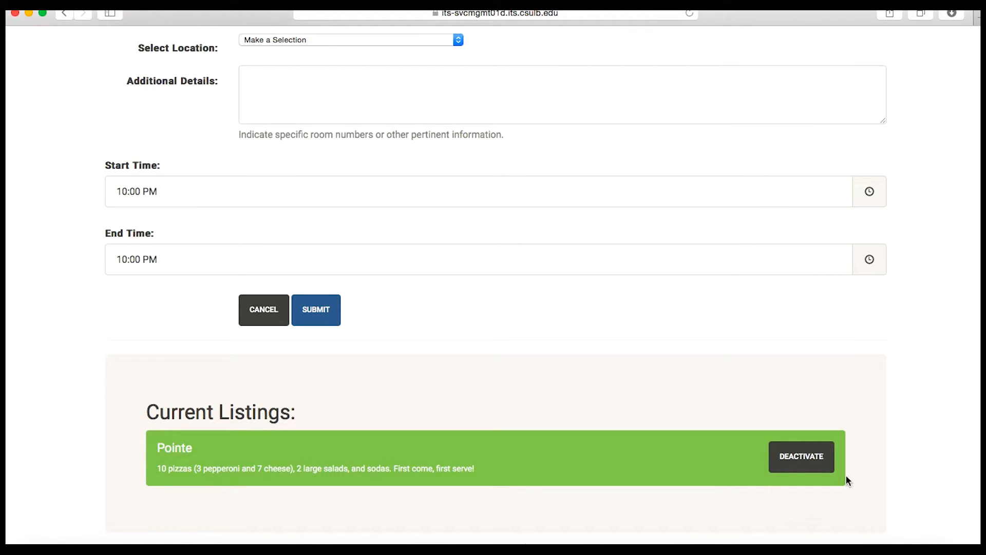
pyautogui.moveTo(811, 463)
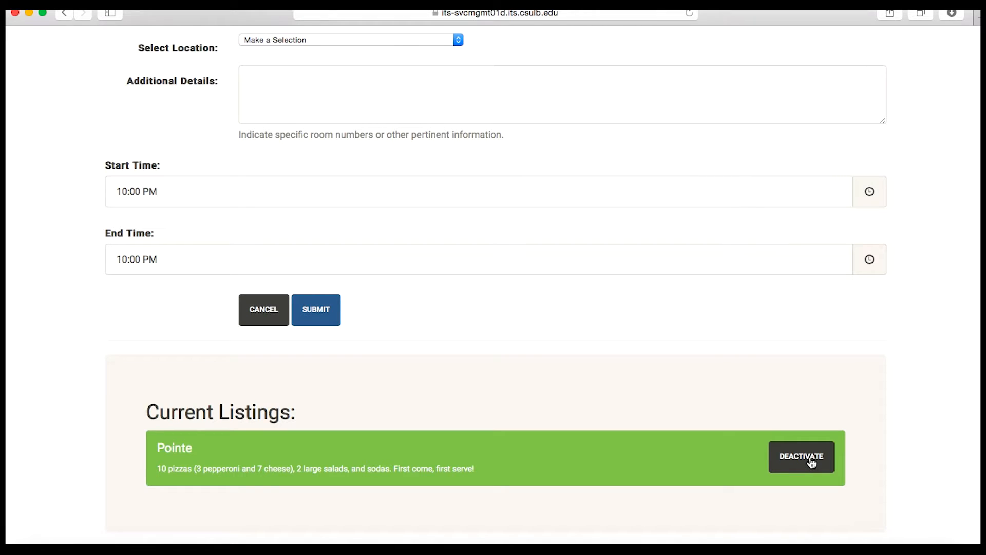
# - Deactivate the Pointe listing in Current Listings
pyautogui.click(801, 456)
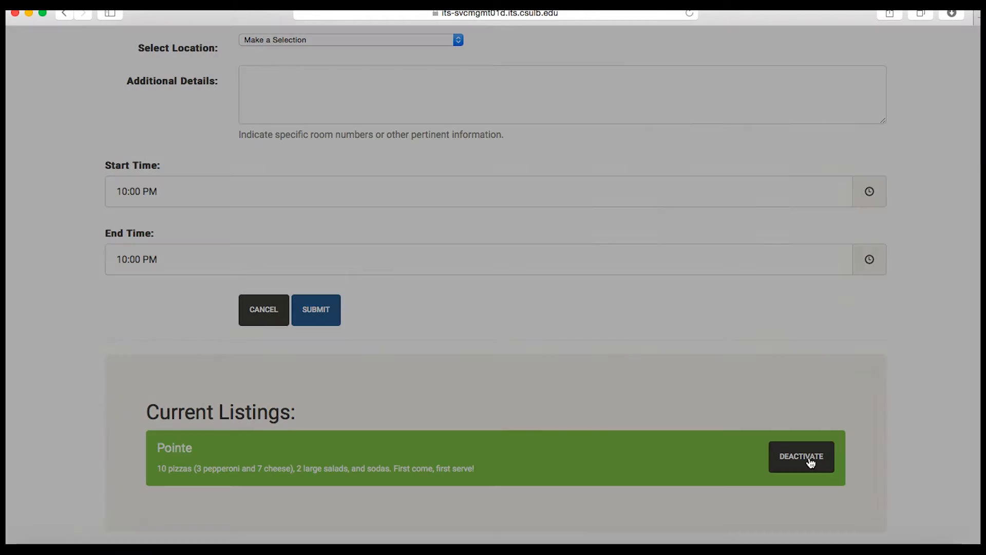